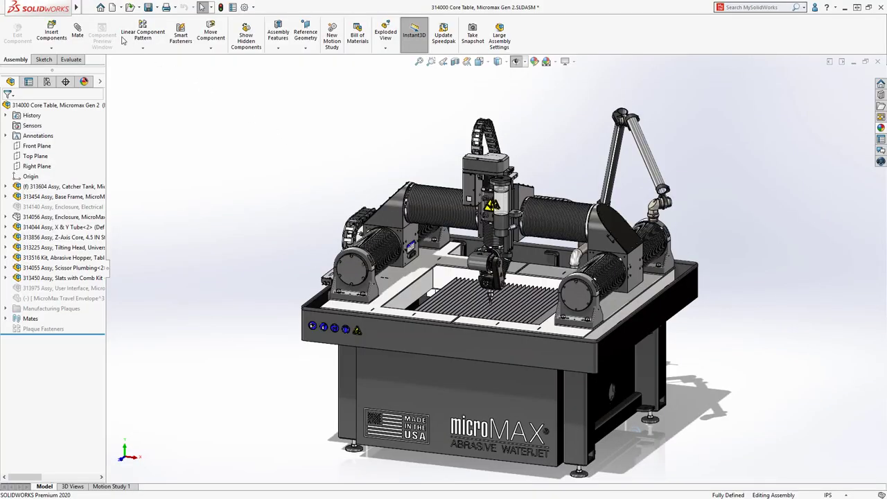
# Browse the Insert and Tools menus to locate Envelope Publisher
pyautogui.click(143, 7)
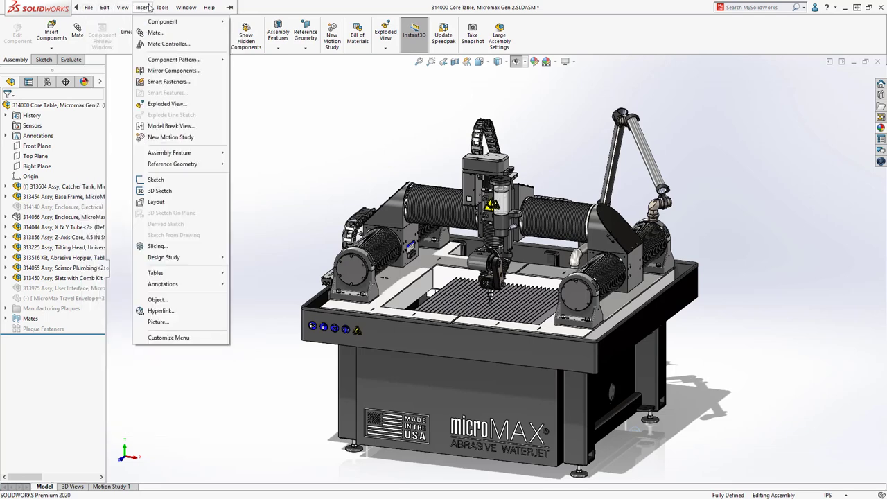
pyautogui.click(163, 7)
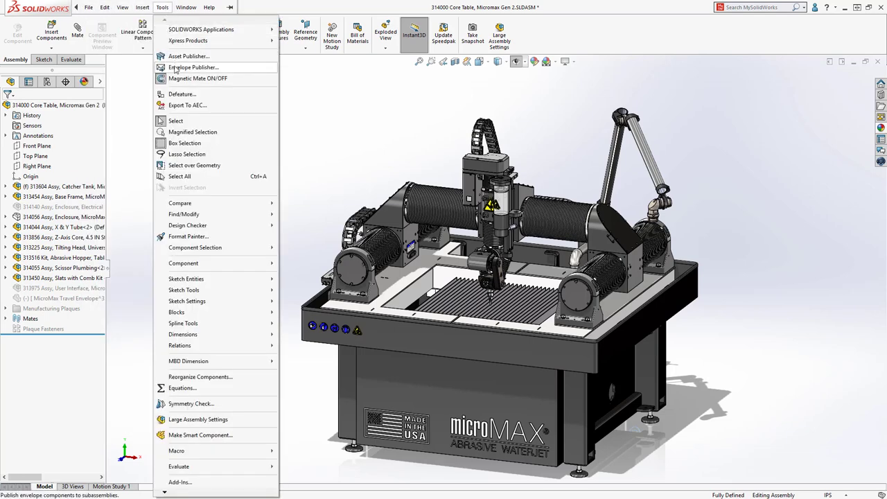
# Start Envelope Publisher and choose the Z-Axis Core as the envelope component
pyautogui.click(193, 67)
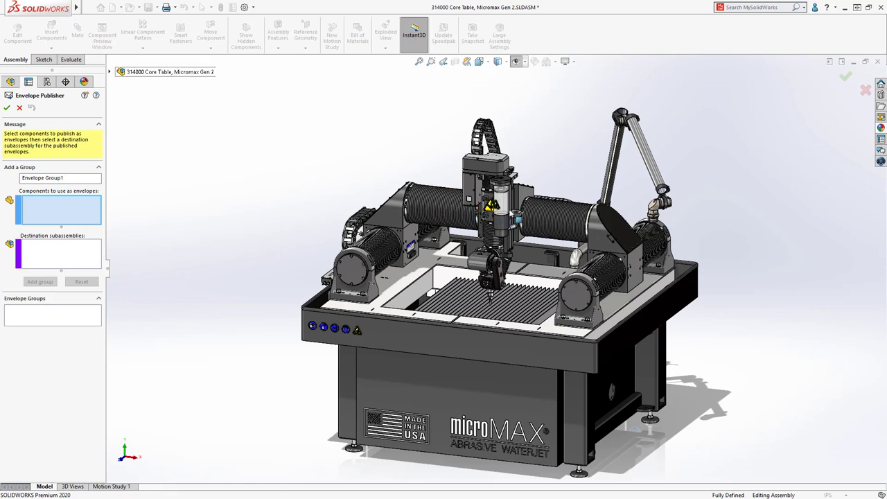
pyautogui.moveTo(516, 216)
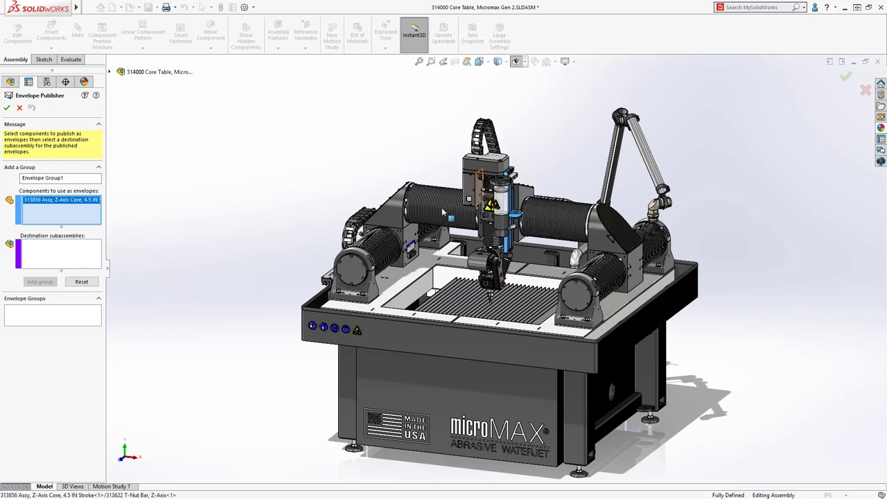
pyautogui.click(61, 256)
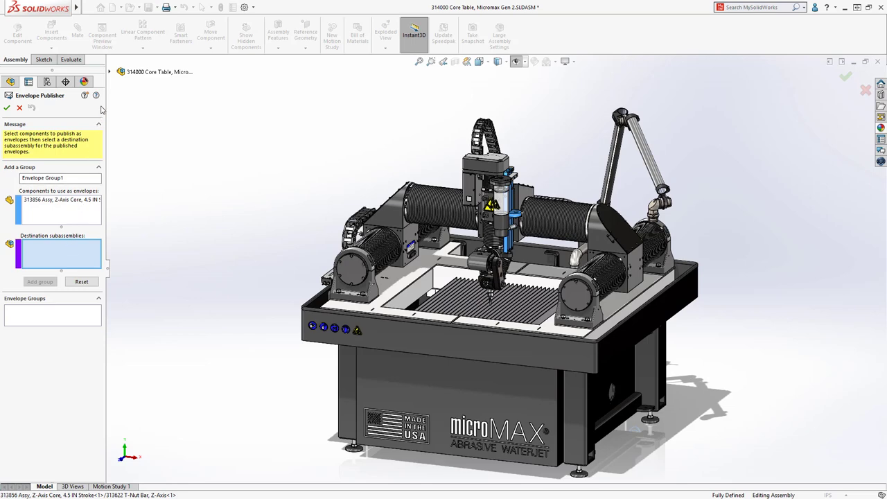
pyautogui.click(108, 72)
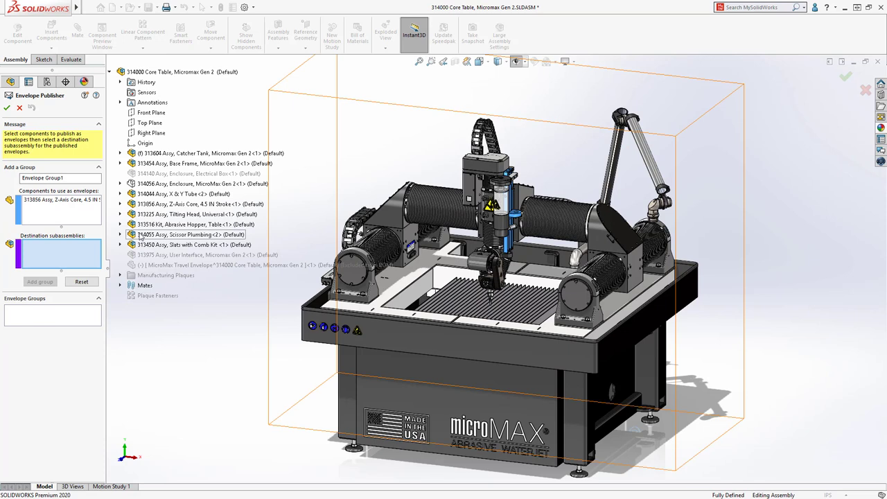
# Set Scissor Plumbing as the destination, add the envelope group and publish it
pyautogui.click(191, 234)
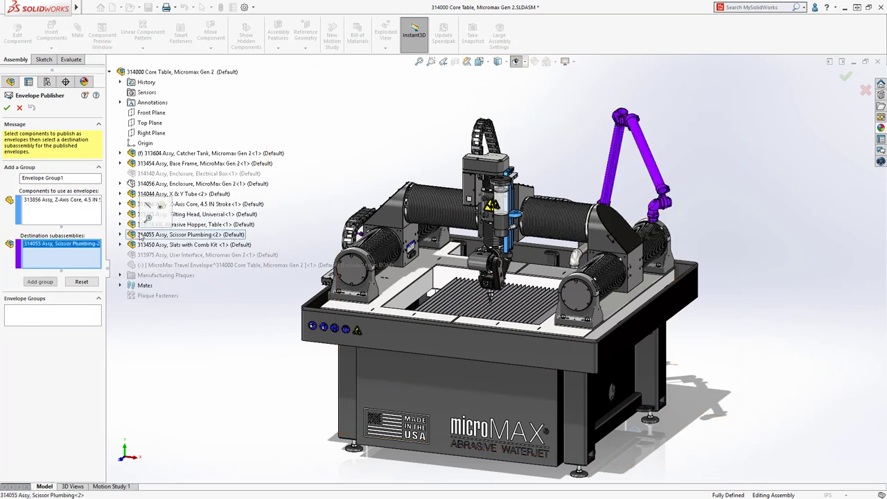
pyautogui.click(39, 281)
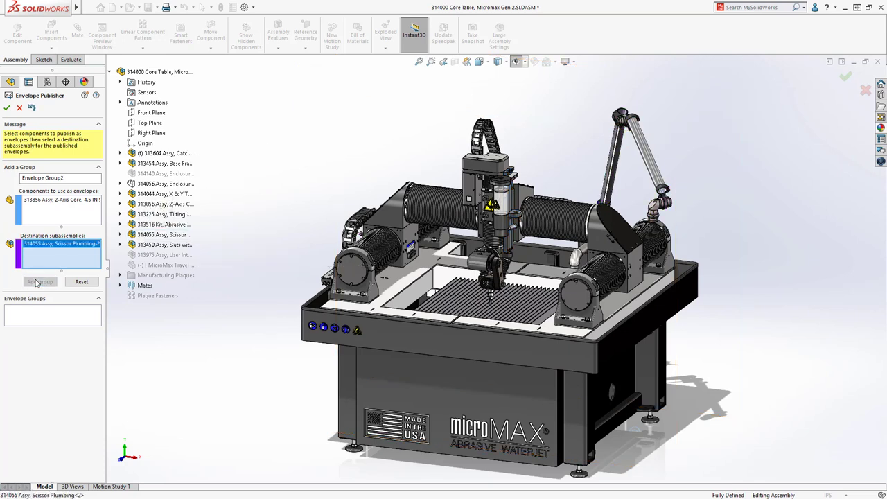
pyautogui.click(39, 281)
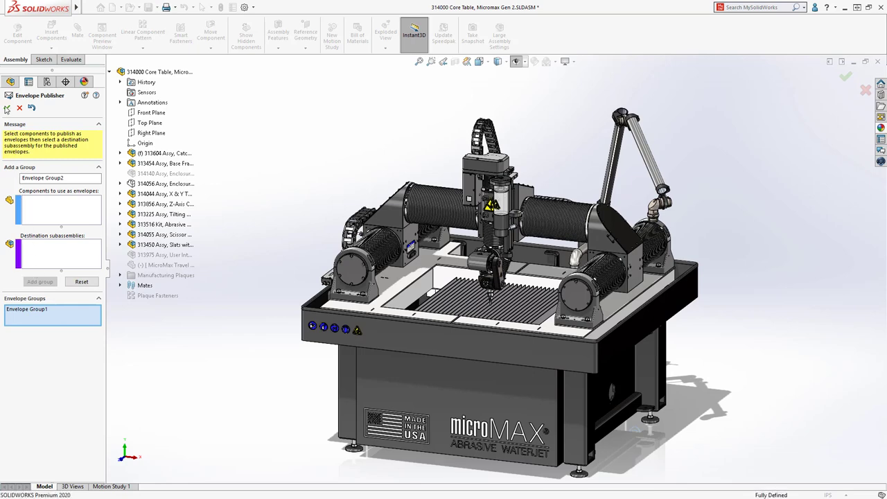
pyautogui.click(20, 108)
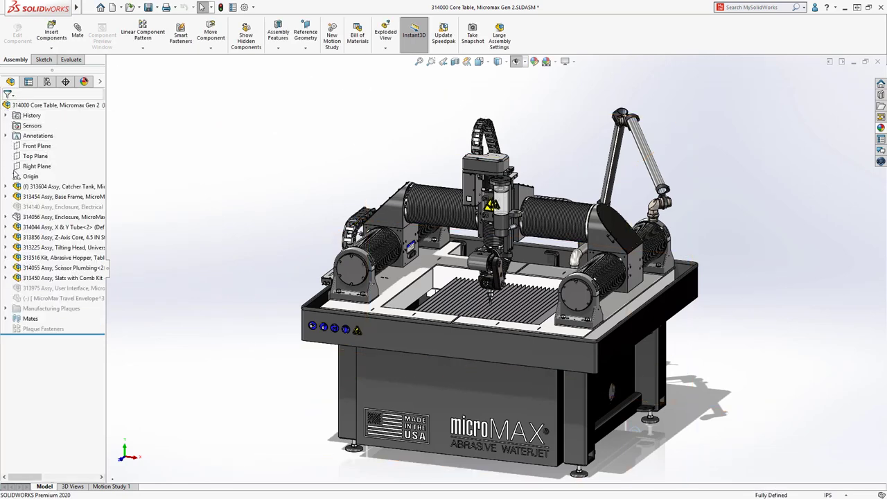
# Open the Scissor Plumbing sub-assembly from the FeatureManager tree
pyautogui.click(63, 267)
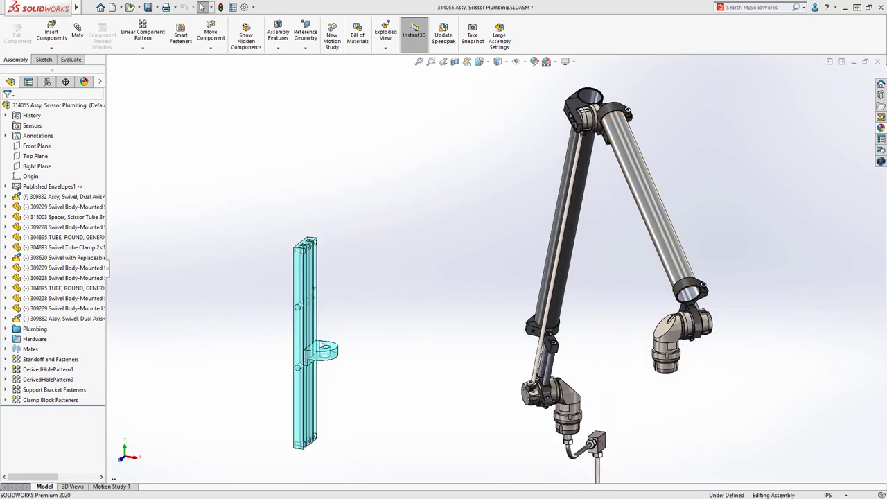
# Mate the arm's upper swivel fitting concentric to the envelope's bracket hole
pyautogui.click(325, 350)
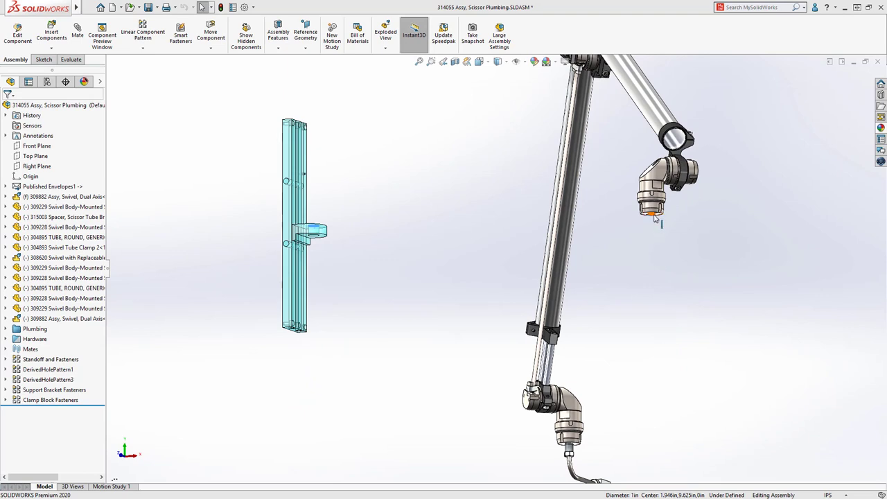
pyautogui.click(652, 208)
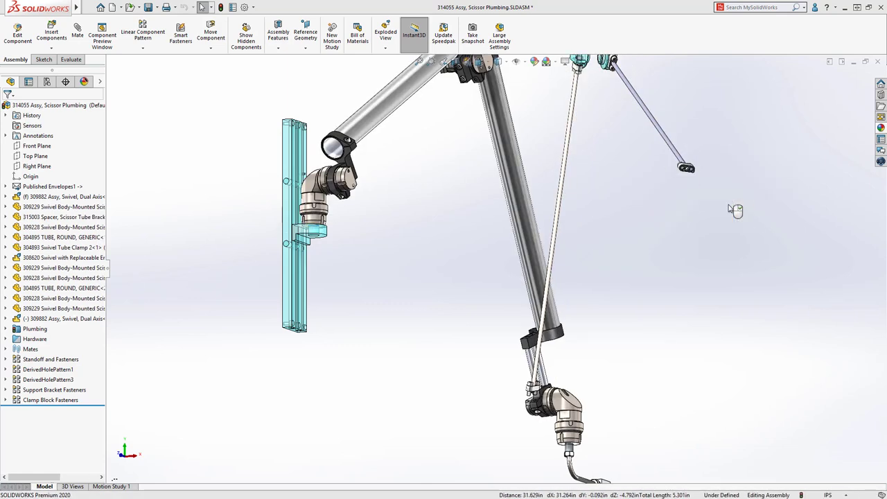
pyautogui.moveTo(718, 230)
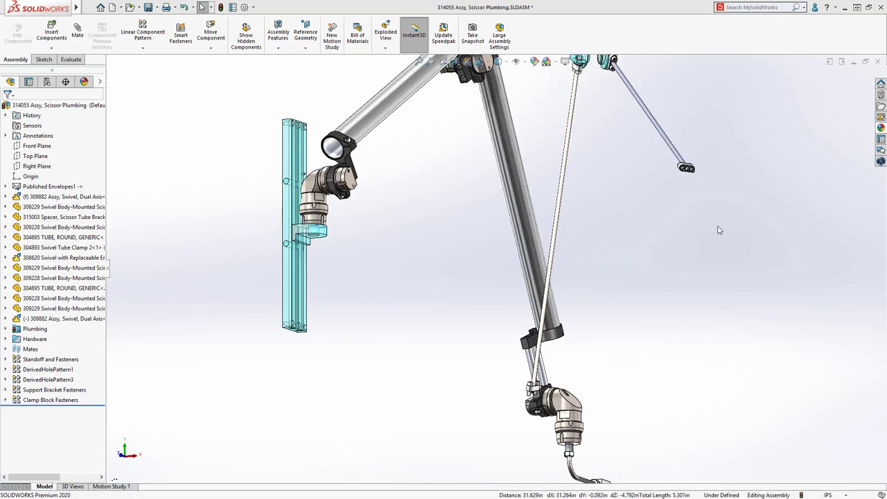